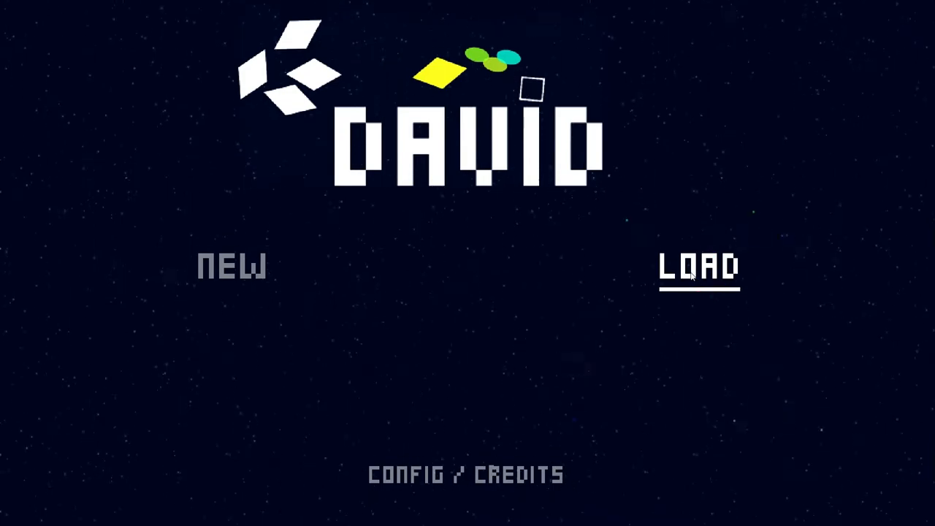
- Start a NEW game from the title screen, leading into the tutorial
click(698, 268)
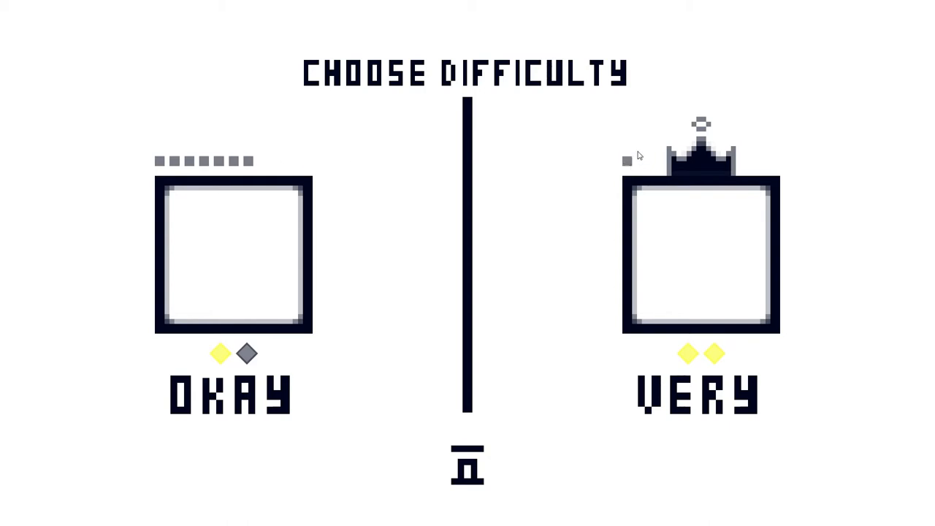
mouse_move(271, 251)
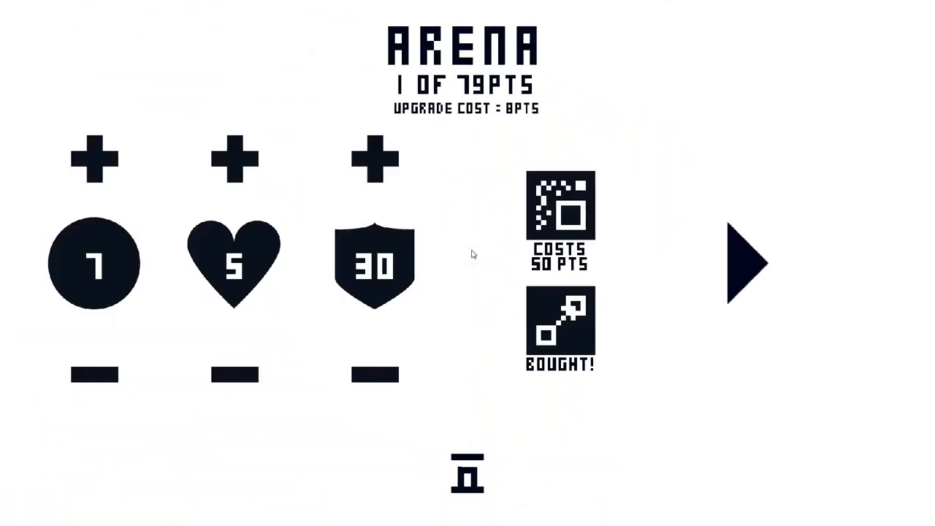
mouse_move(311, 173)
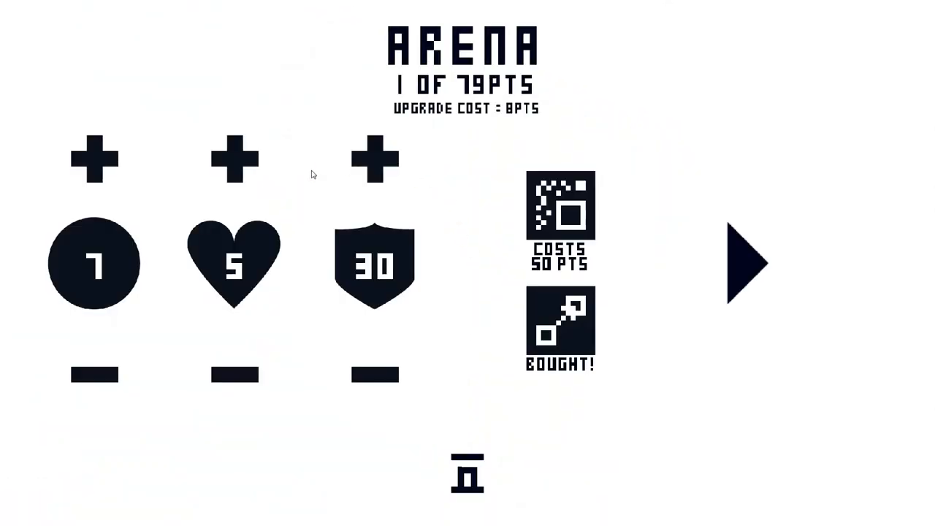
- Leave the ARENA upgrade screen to begin an arena run with the Blink gift
click(745, 263)
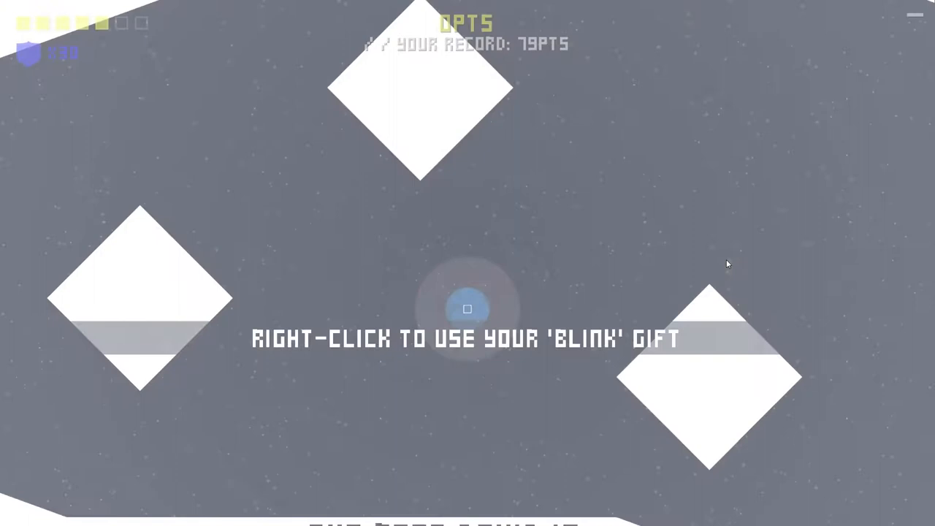